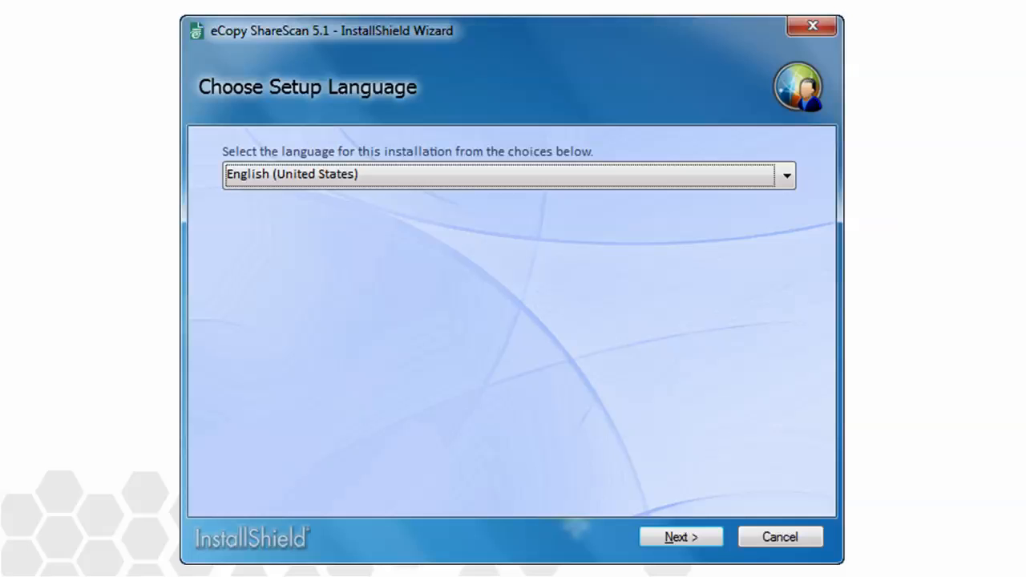
Proceed with English (United States) as the setup language.
{"action": "left_click", "coordinate": [679, 535]}
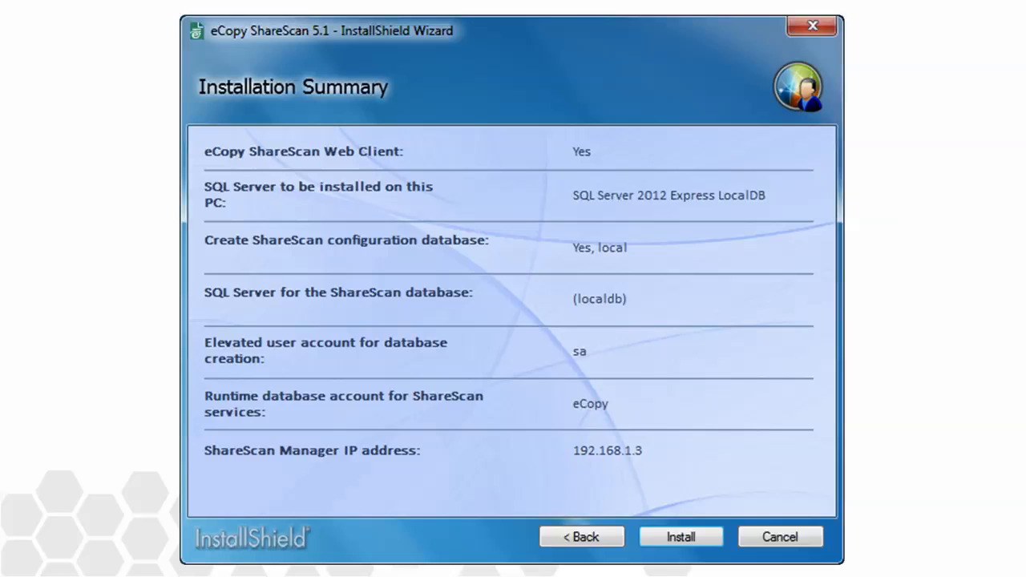
Begin the standalone install using local SQL Server 2012 Express LocalDB.
{"action": "left_click", "coordinate": [680, 535]}
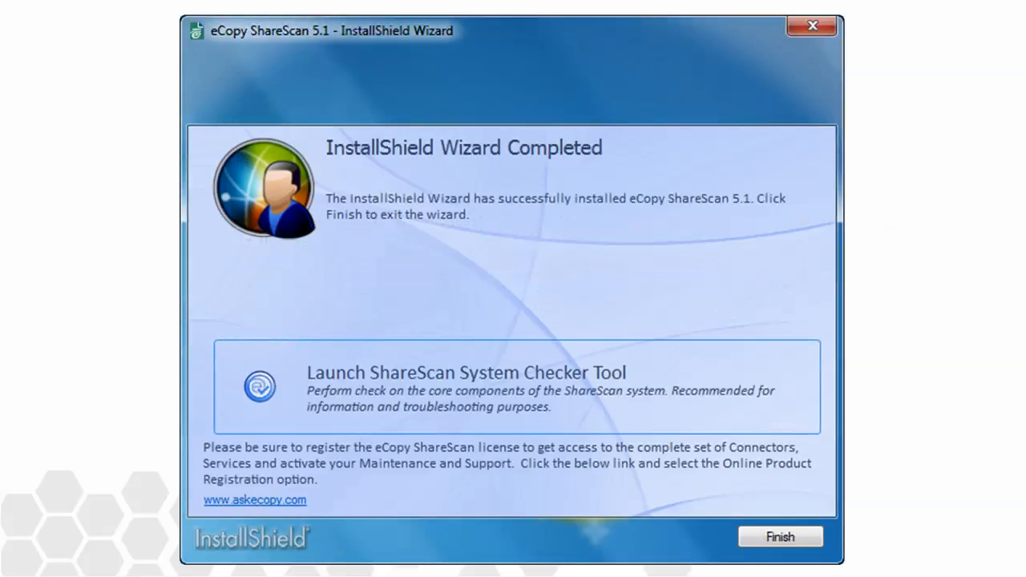
Finish and exit the completed ShareScan 5.1 wizard.
{"action": "left_click", "coordinate": [513, 386]}
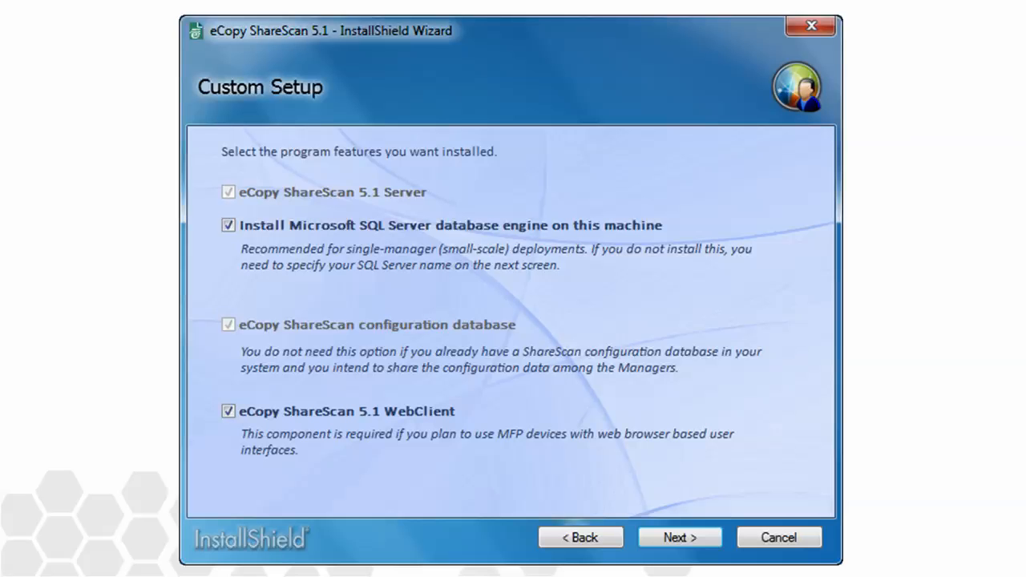
Deselect the local SQL Server engine and the configuration database, leaving Server and WebClient.
{"action": "left_click", "coordinate": [448, 225]}
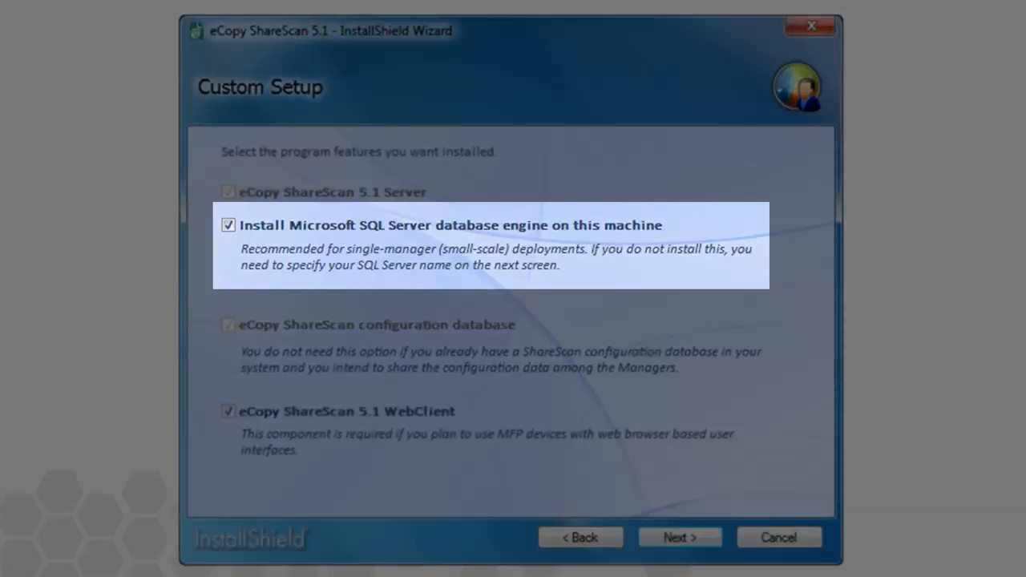
{"action": "left_click", "coordinate": [228, 225]}
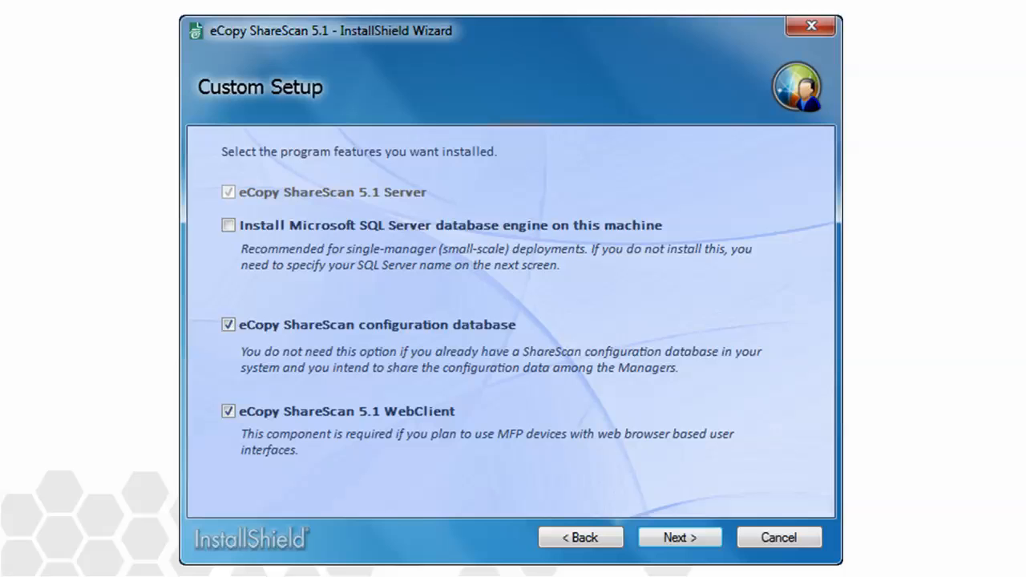
{"action": "left_click", "coordinate": [227, 324]}
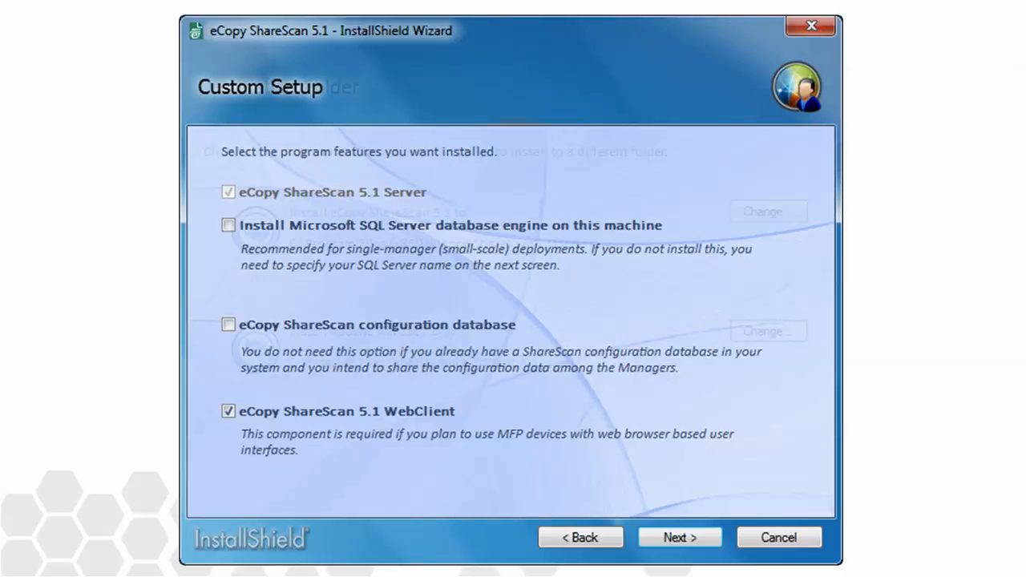
Confirm the feature selection and keep the default ShareScan and Tomcat 7.0 folders.
{"action": "left_click", "coordinate": [680, 537]}
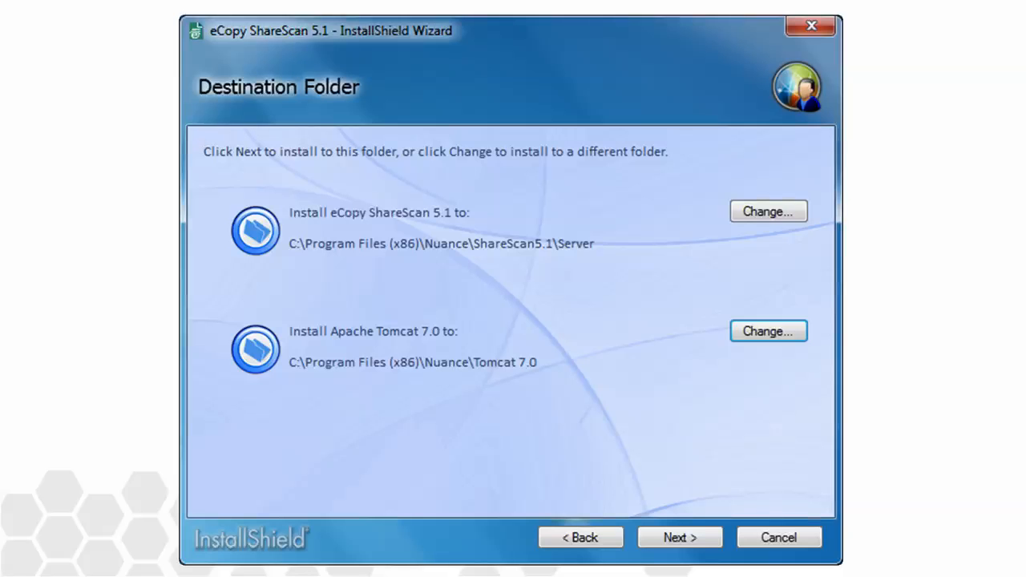
{"action": "left_click", "coordinate": [678, 537]}
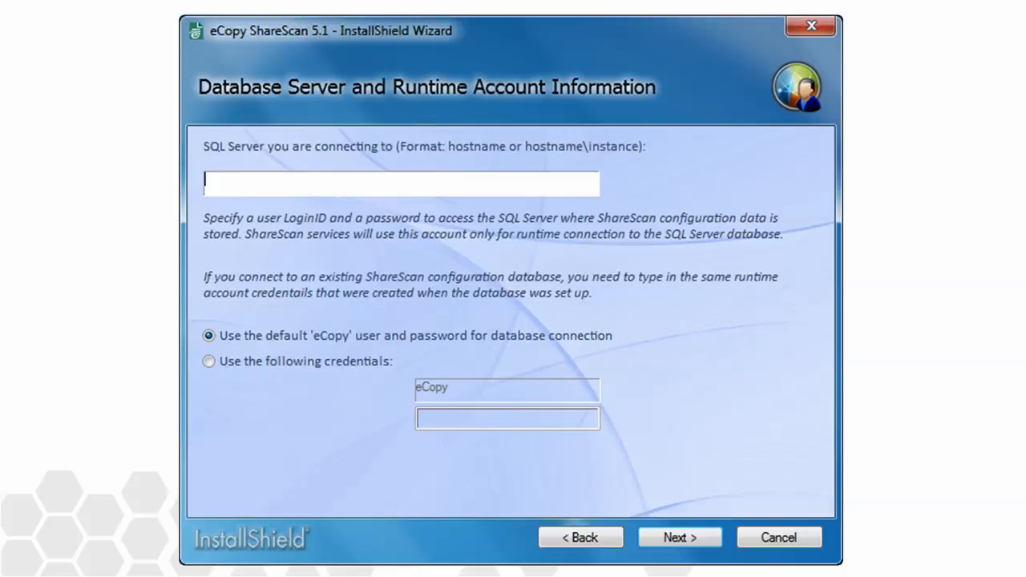
Attempt to continue with an empty SQL Server field, triggering the host name error.
{"action": "left_click", "coordinate": [680, 537]}
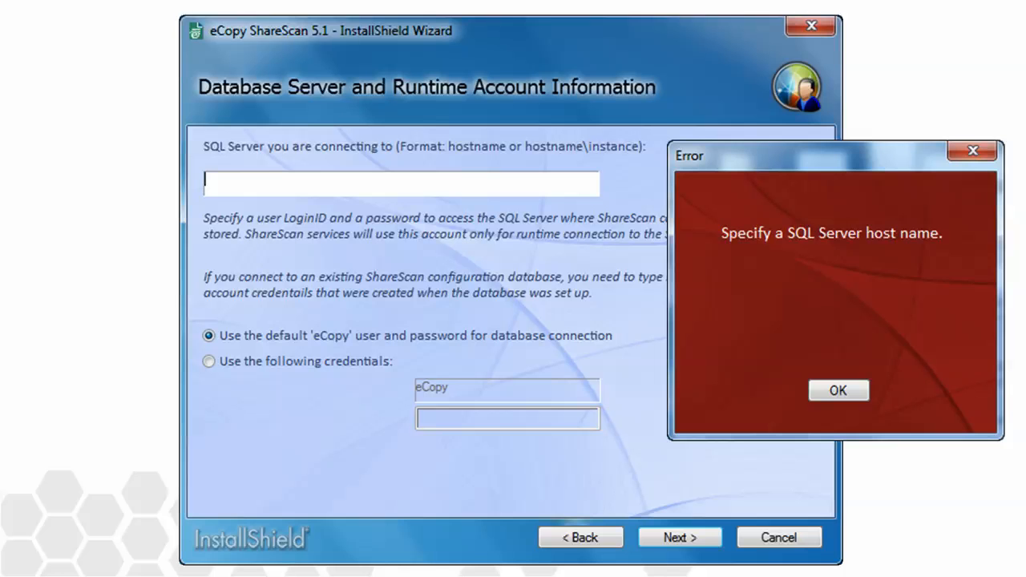
Dismiss the 'Specify a SQL Server host name' error.
{"action": "left_click", "coordinate": [836, 391]}
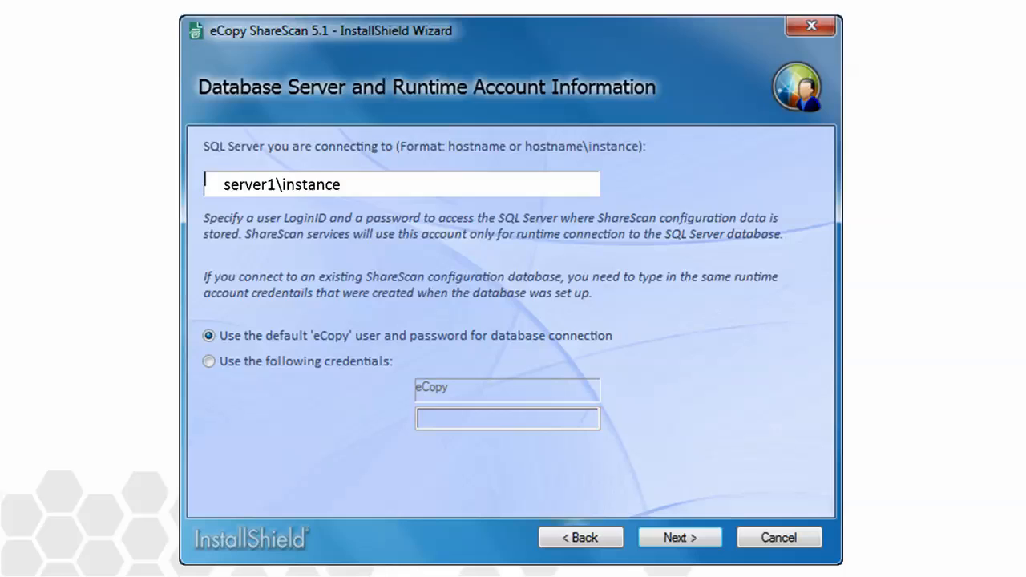
Go back to the Custom Setup feature selection.
{"action": "left_click", "coordinate": [680, 537]}
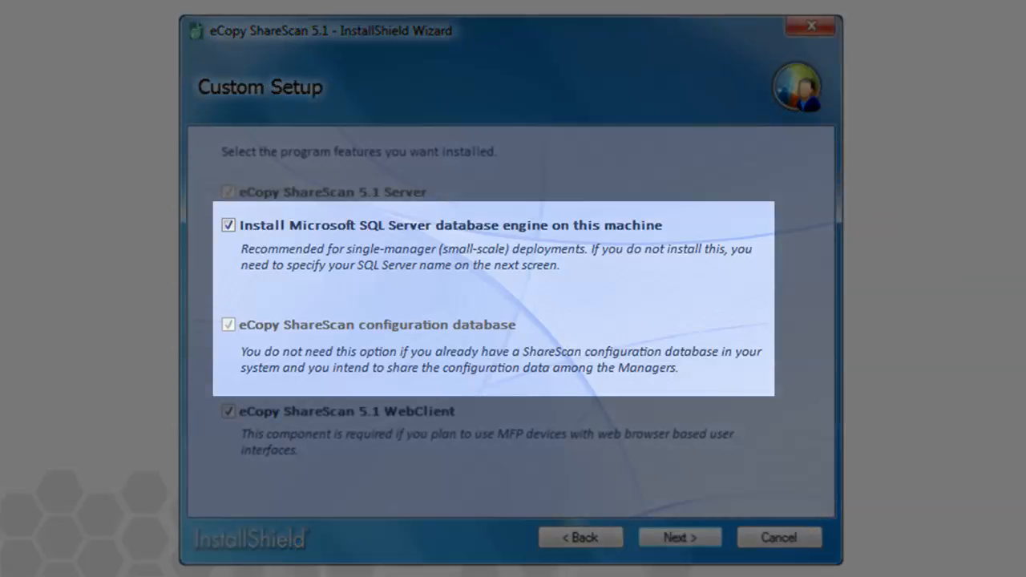
Exclude only the local SQL Server engine, keeping the configuration database, and continue.
{"action": "left_click", "coordinate": [227, 224]}
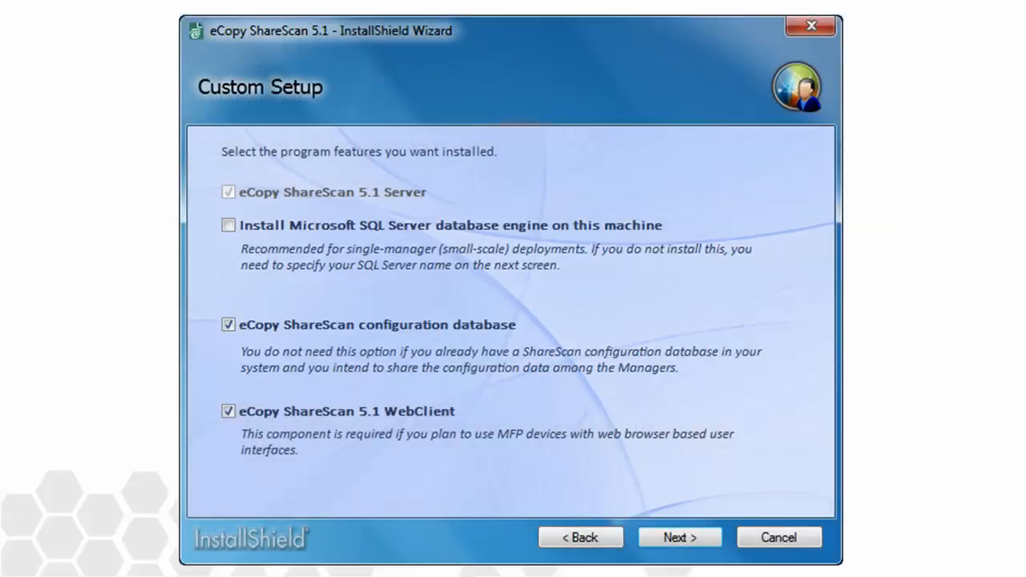
{"action": "left_click", "coordinate": [679, 537]}
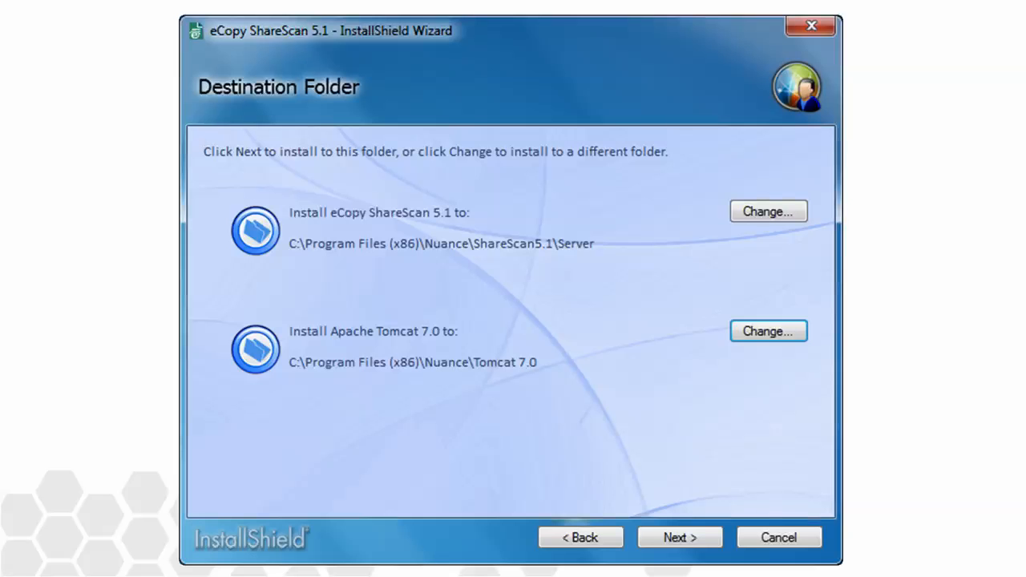
Keep default folders and start installing against server1\instance with the default eCopy account.
{"action": "left_click", "coordinate": [679, 537]}
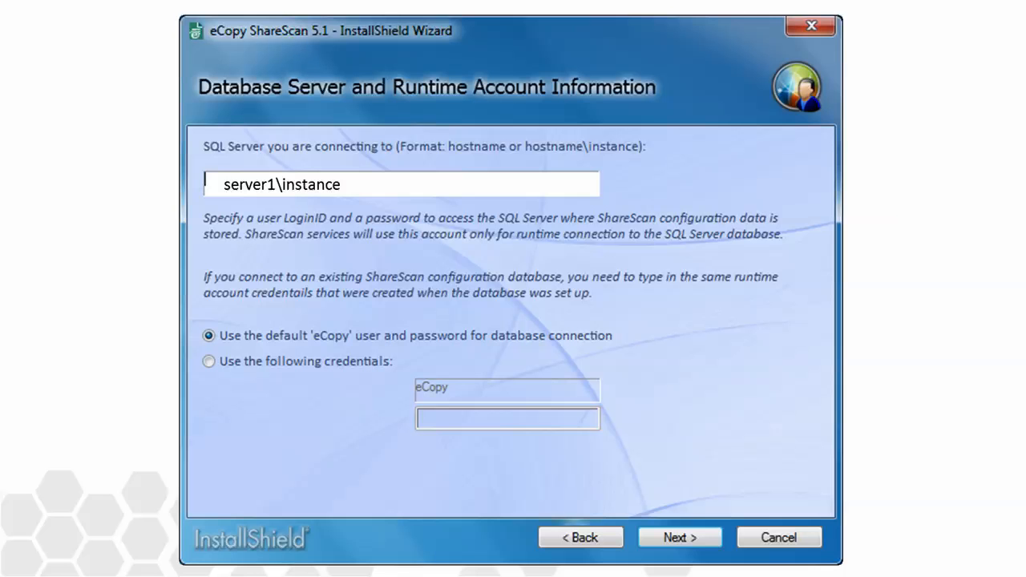
{"action": "left_click", "coordinate": [680, 537]}
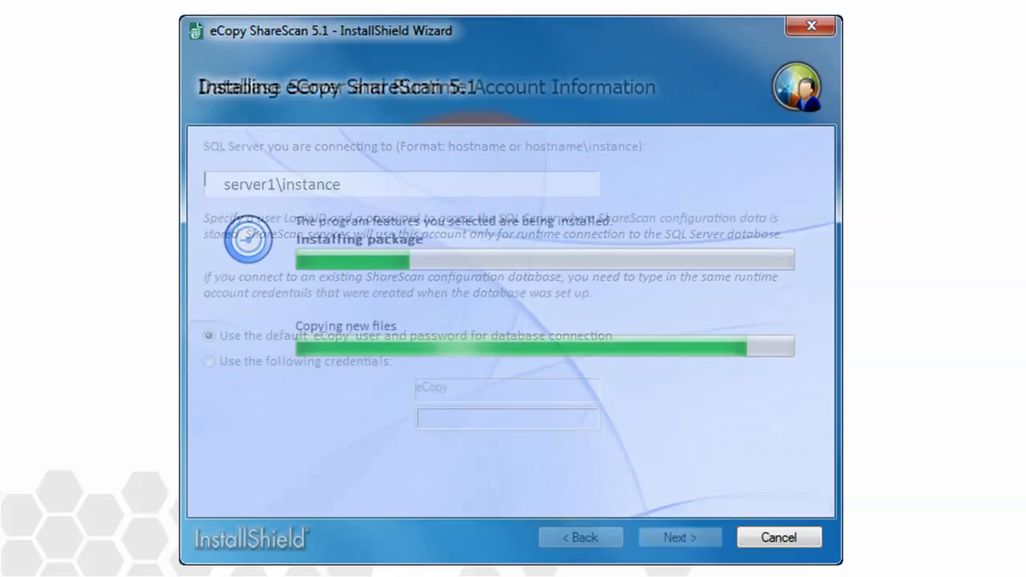